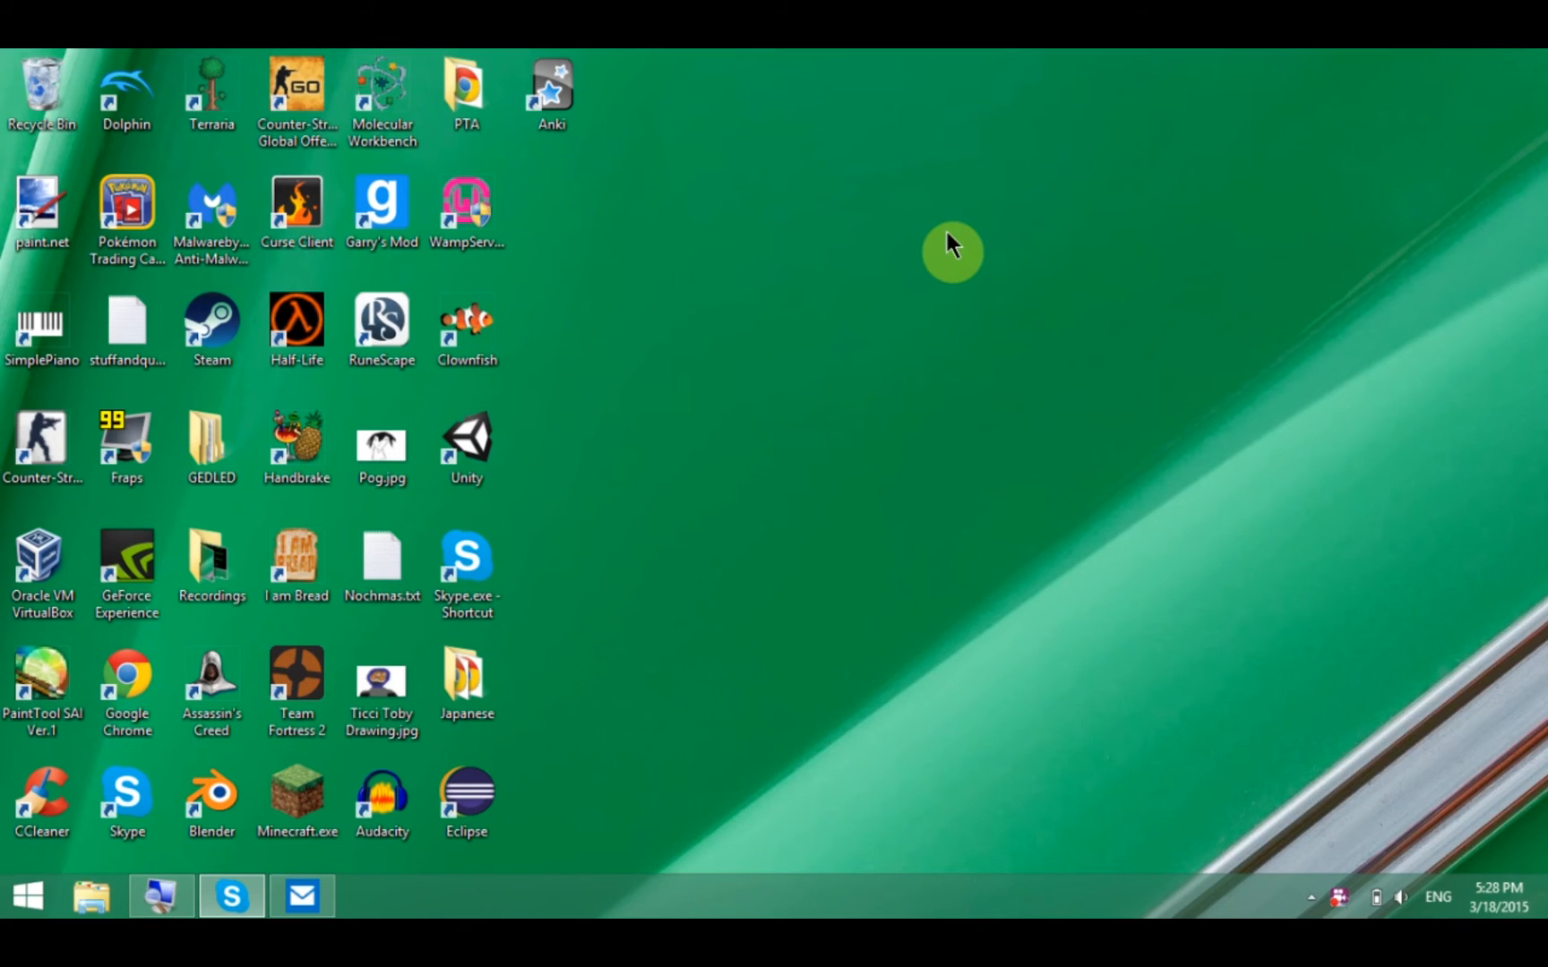
# Launch Google Chrome from its desktop shortcut.
pyautogui.click(27, 896)
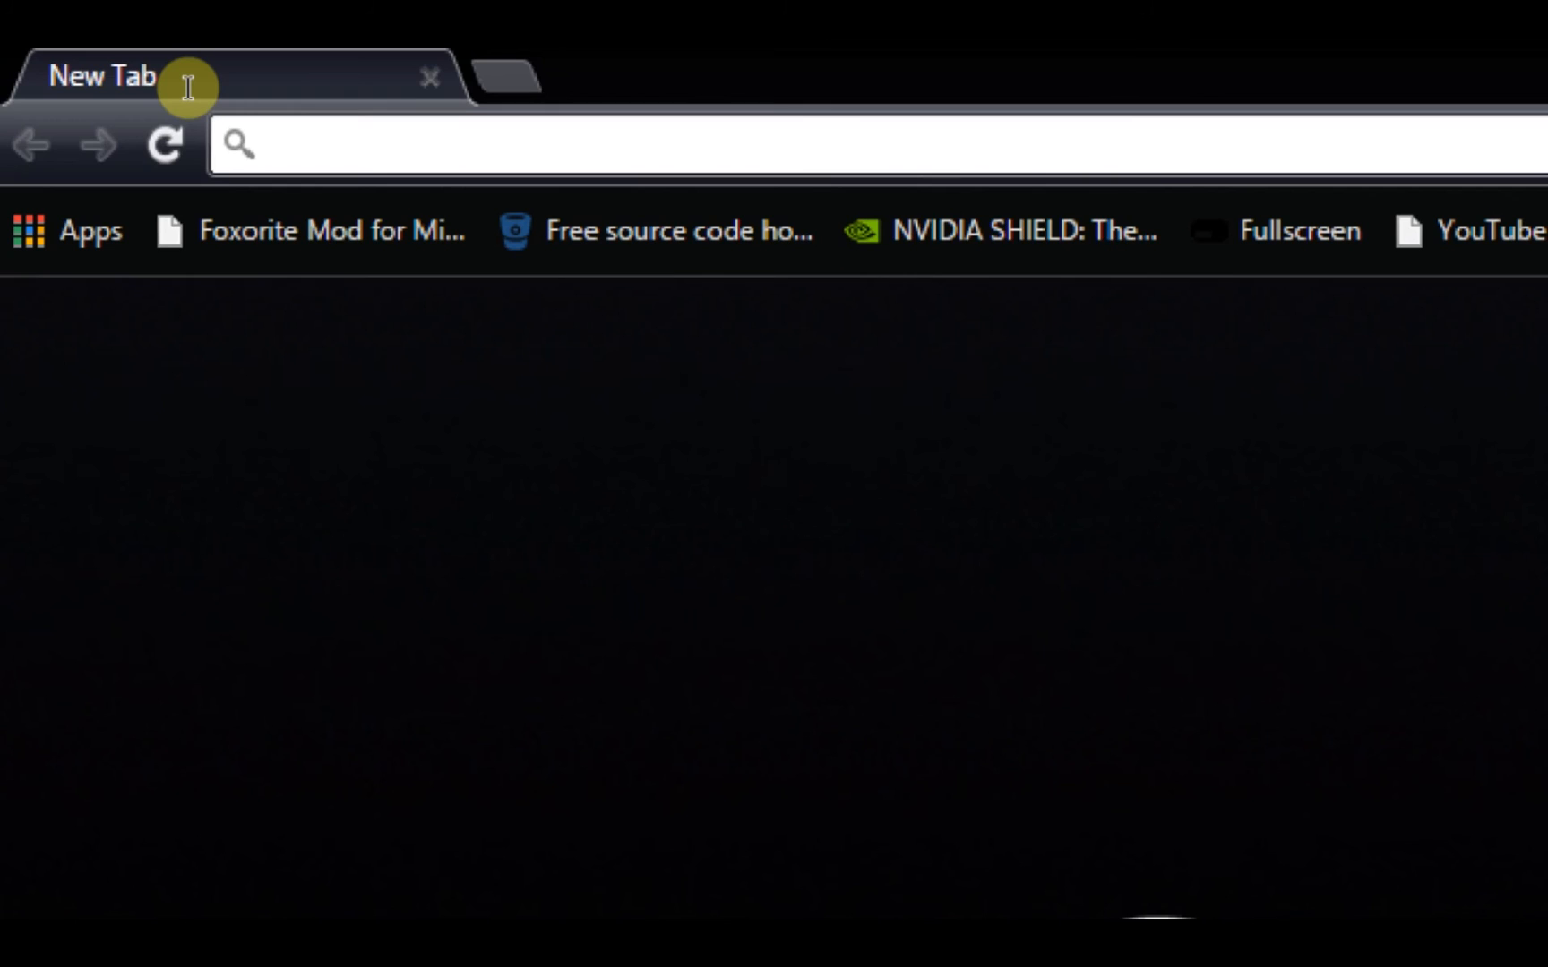
# Google 'samsung galaxy tab 4 stock rom' and open the XDA StockRom Series thread.
pyautogui.write('sa')
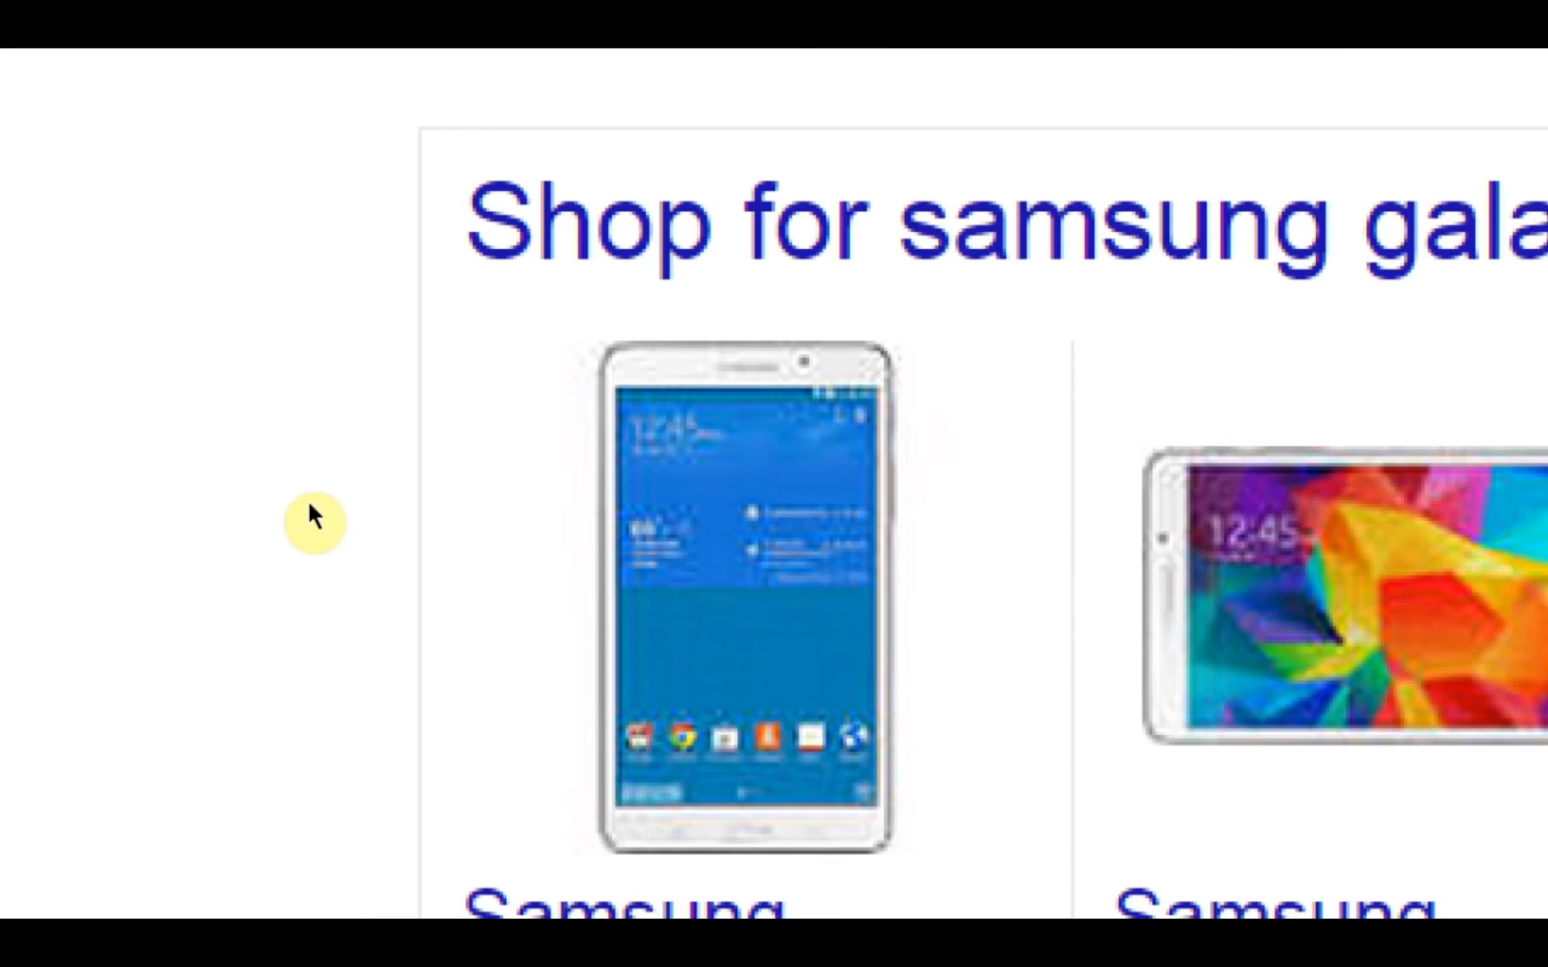
pyautogui.scroll(-3)
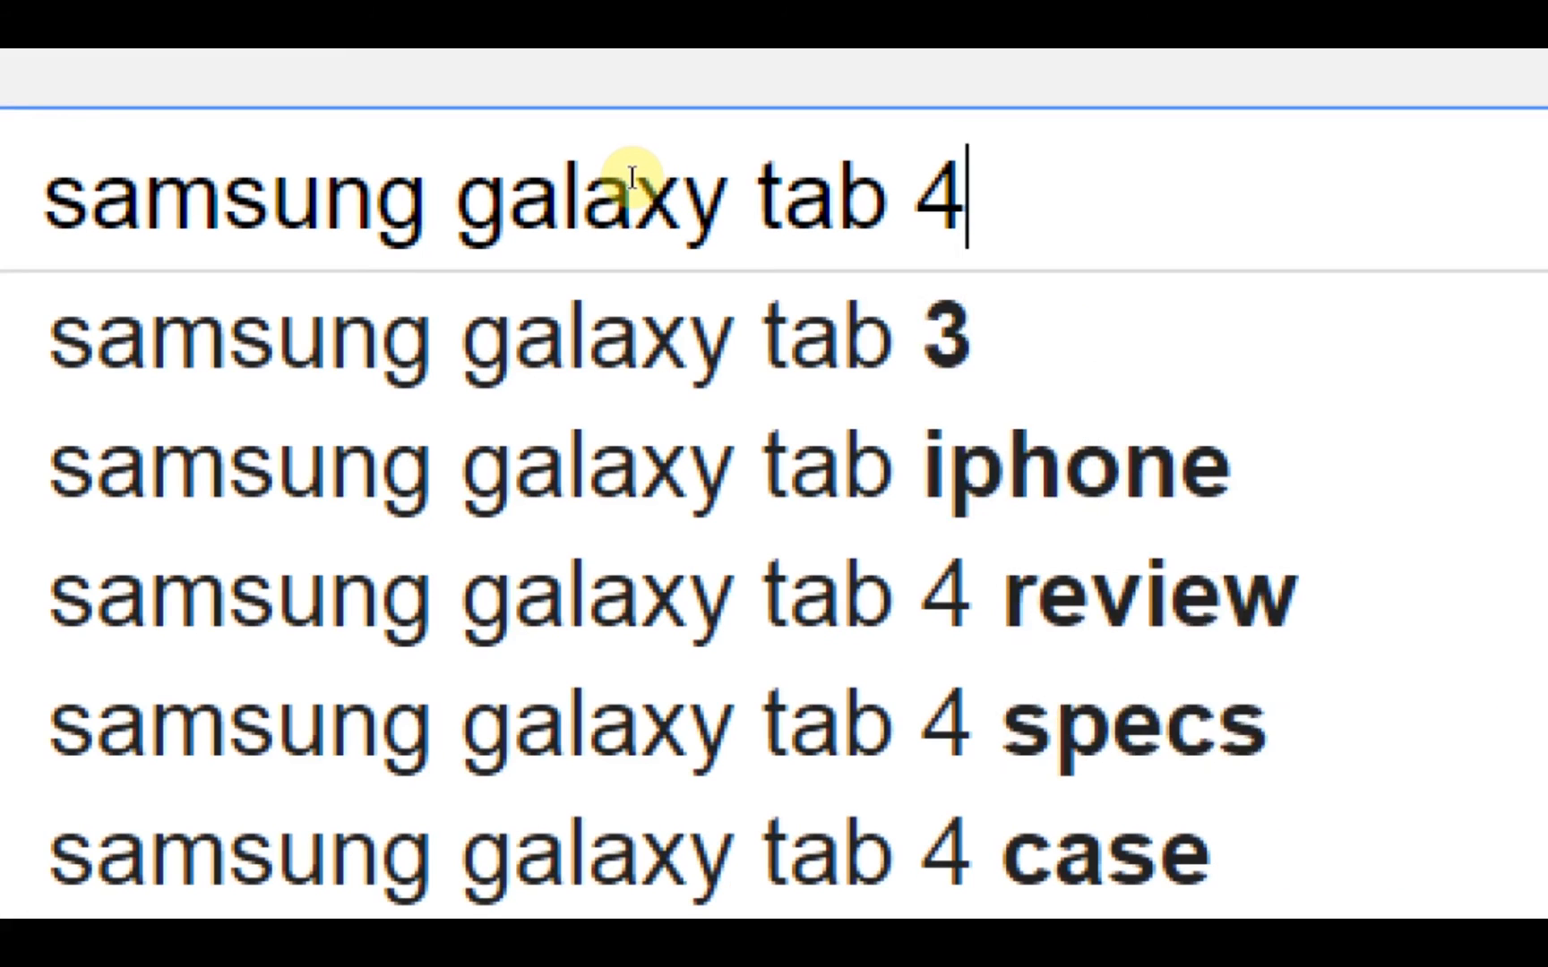
pyautogui.write('stock')
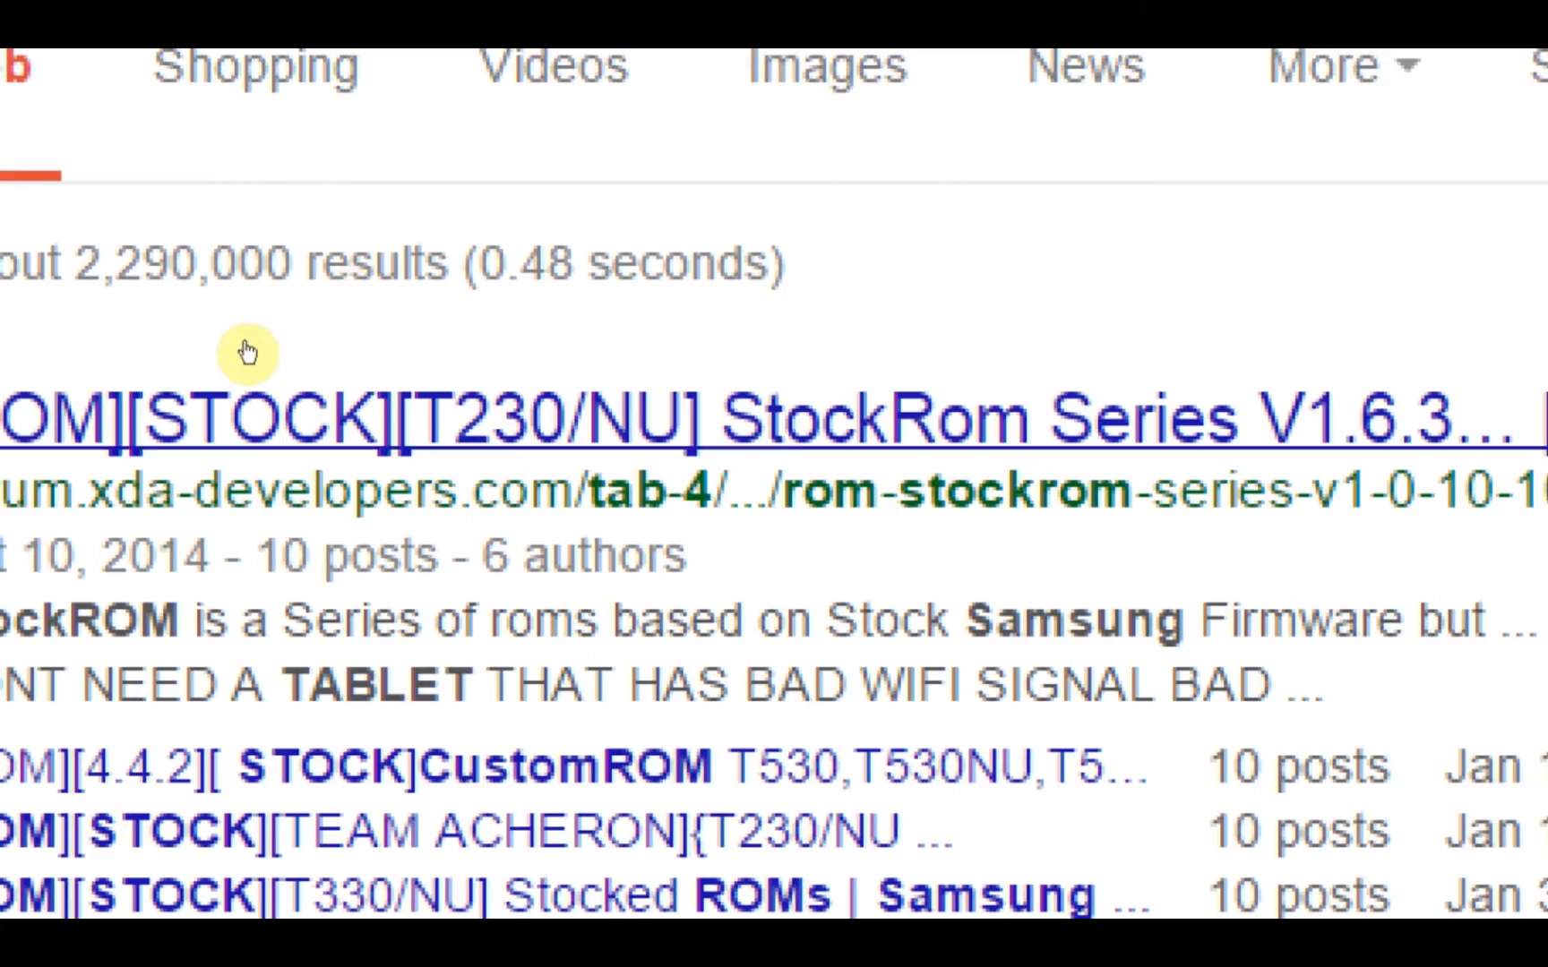
pyautogui.scroll(-3)
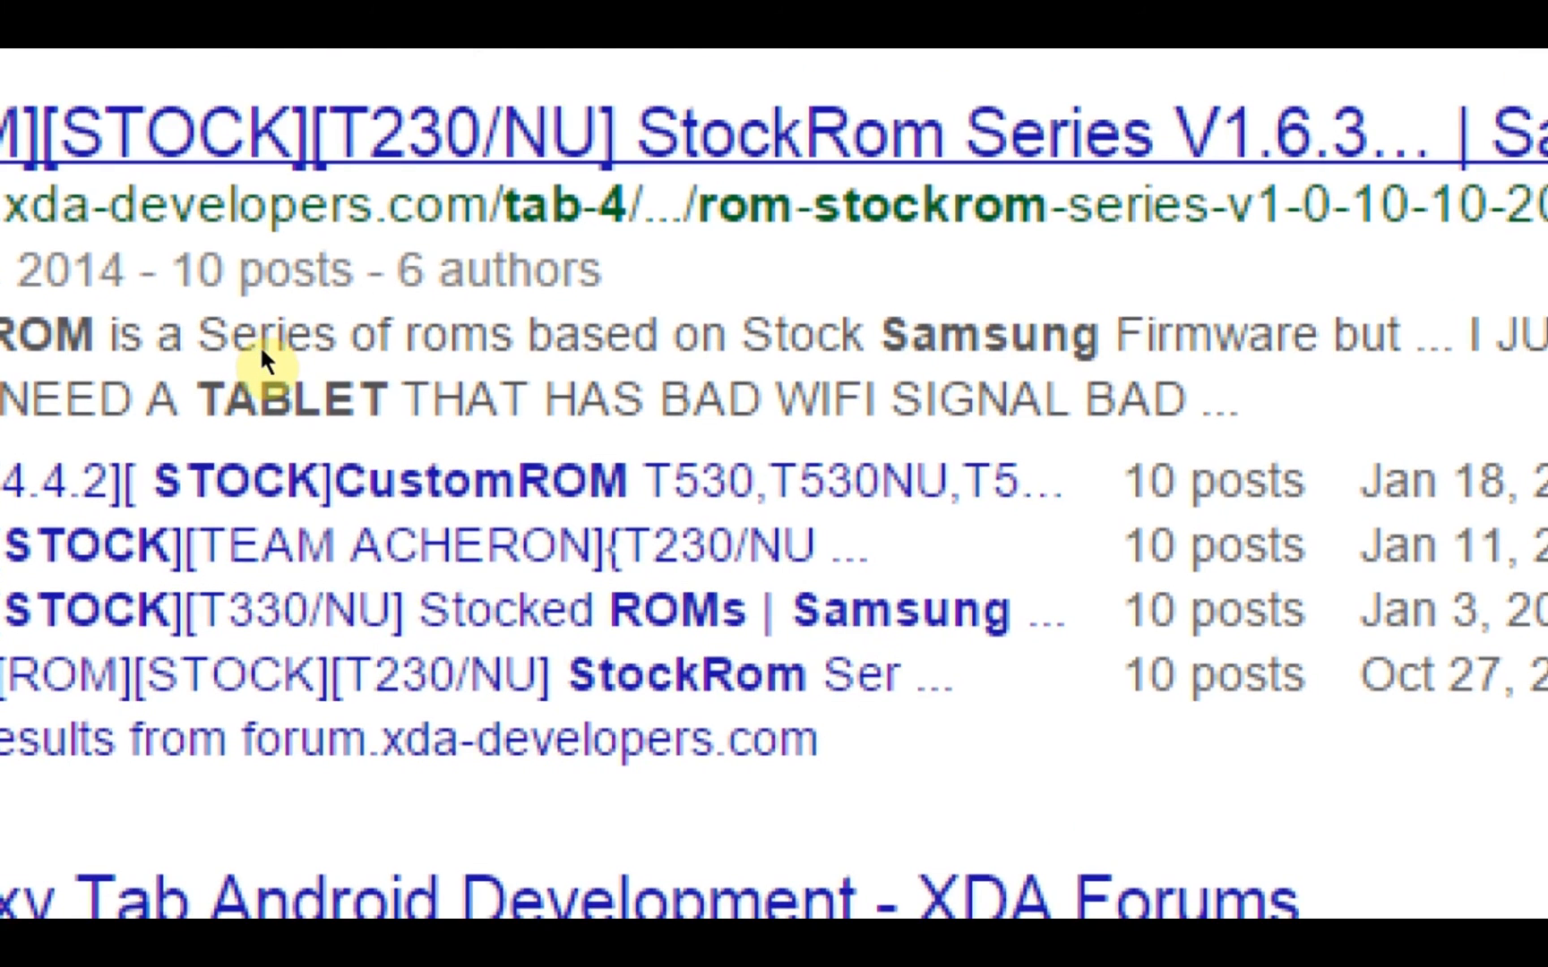
pyautogui.moveTo(389, 380)
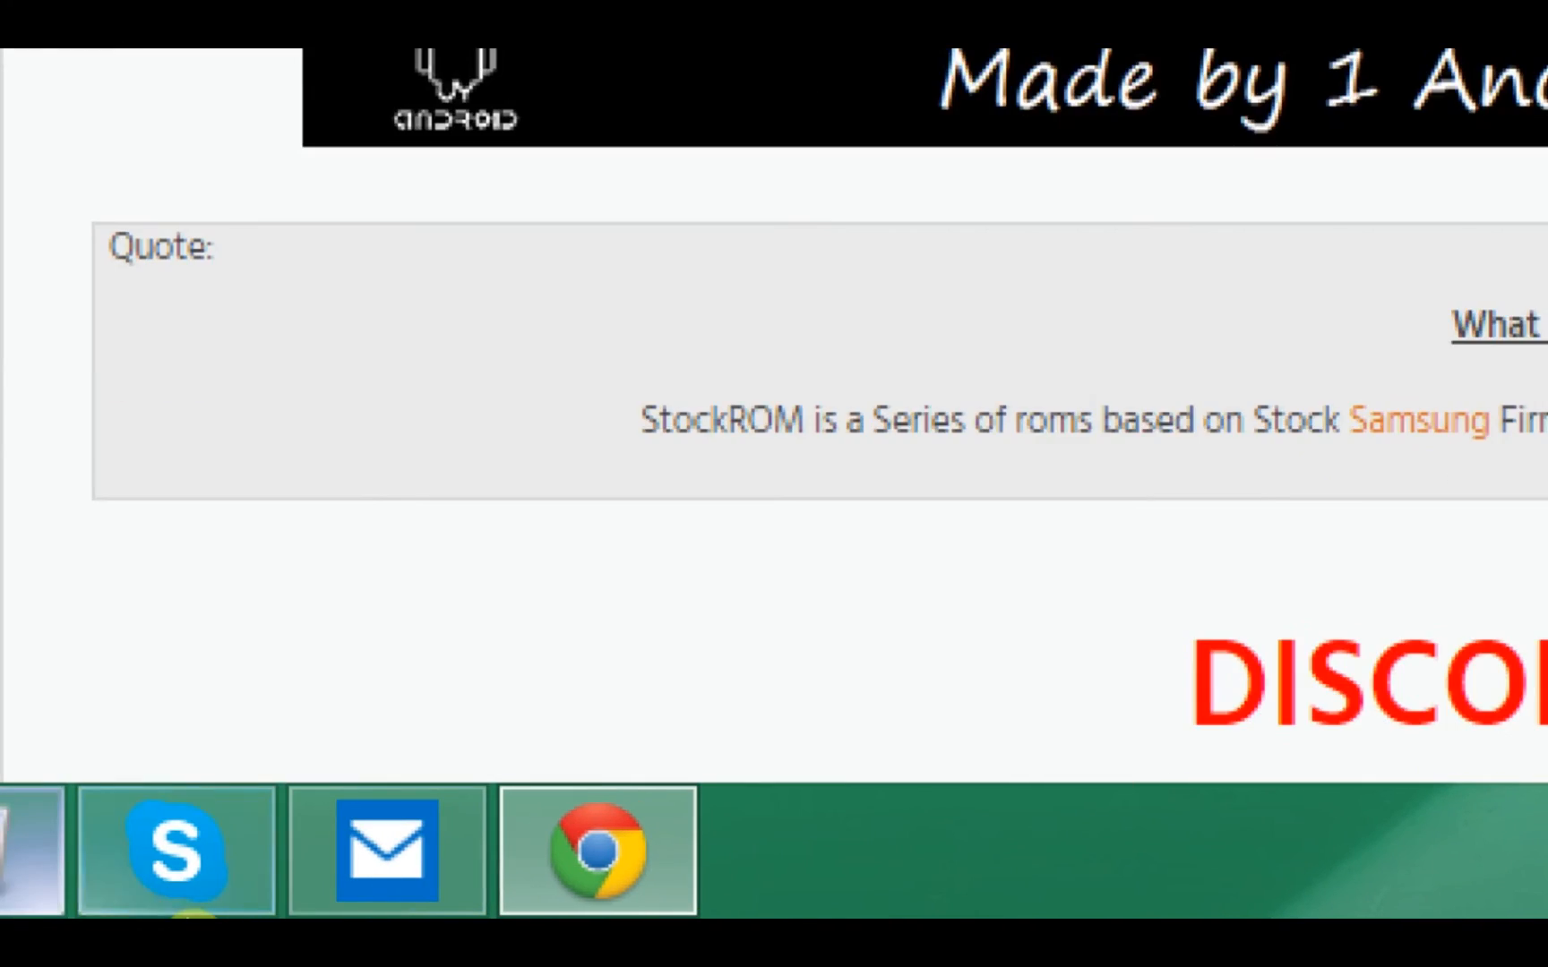
pyautogui.scroll(-3)
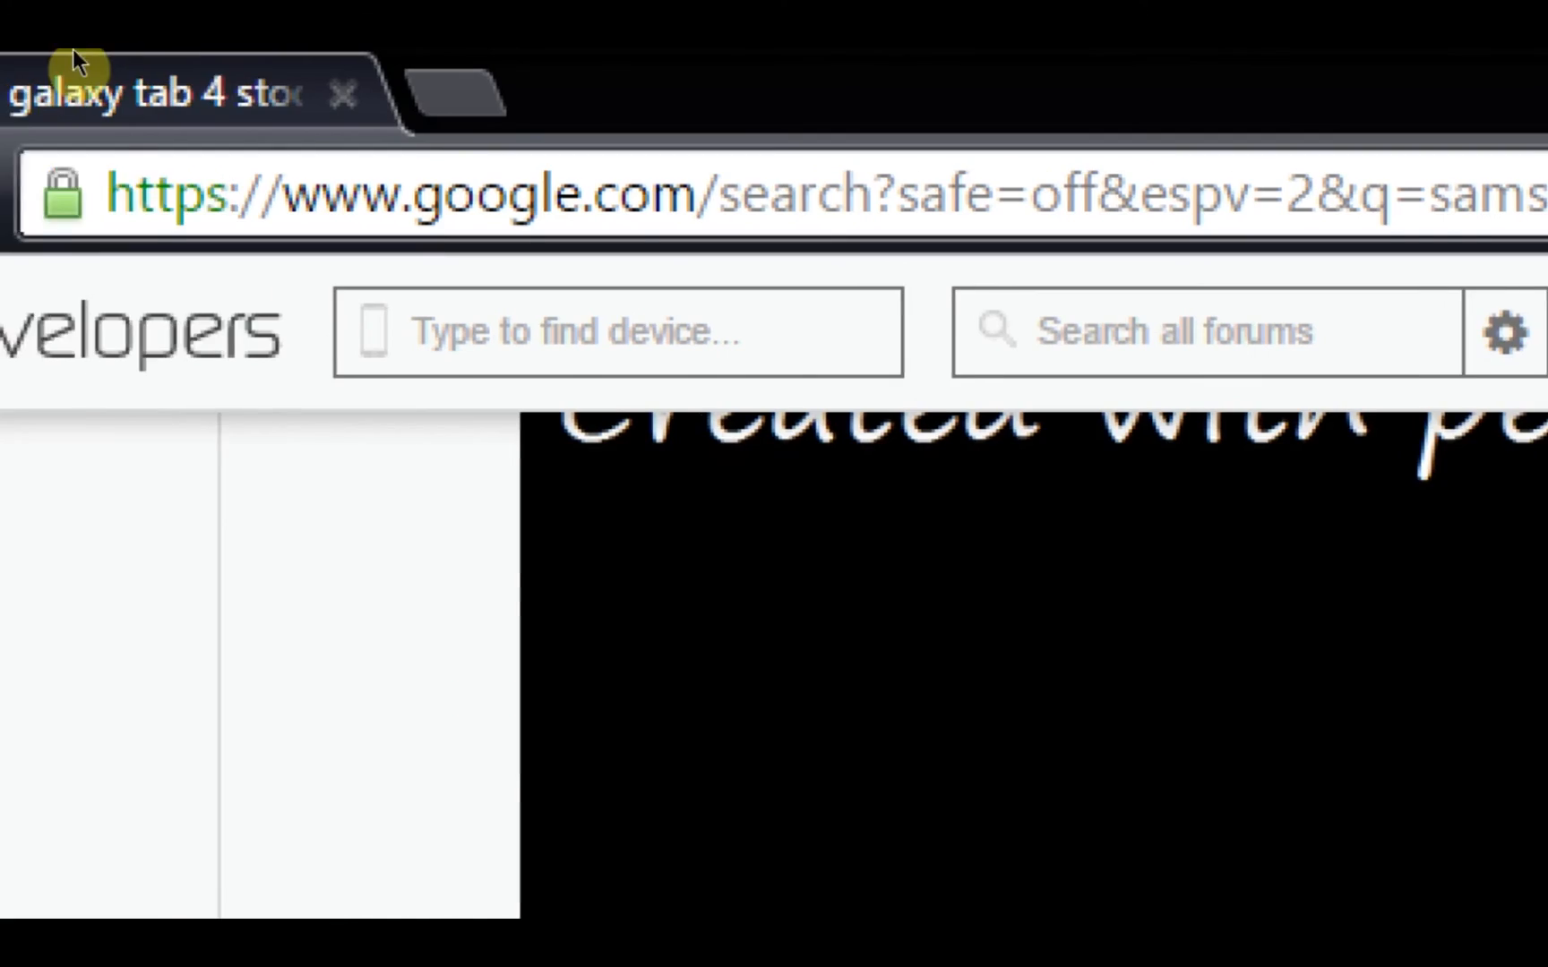
# Return to Google and search 'nexus 9 stock rom' instead.
pyautogui.scroll(-3)
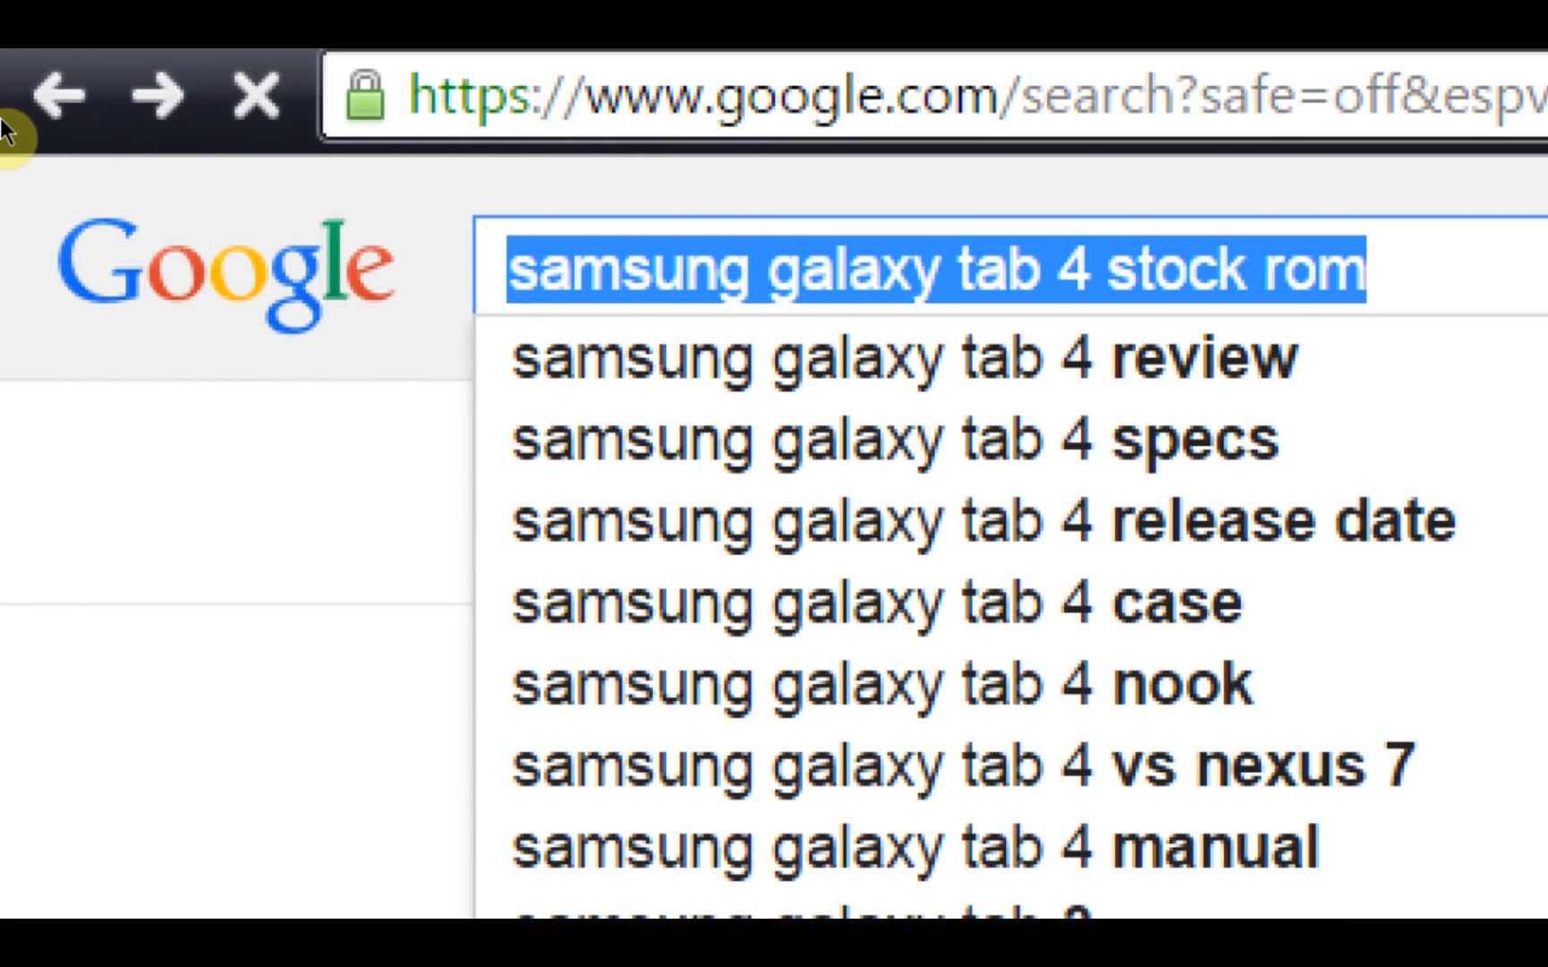
pyautogui.write('nexus')
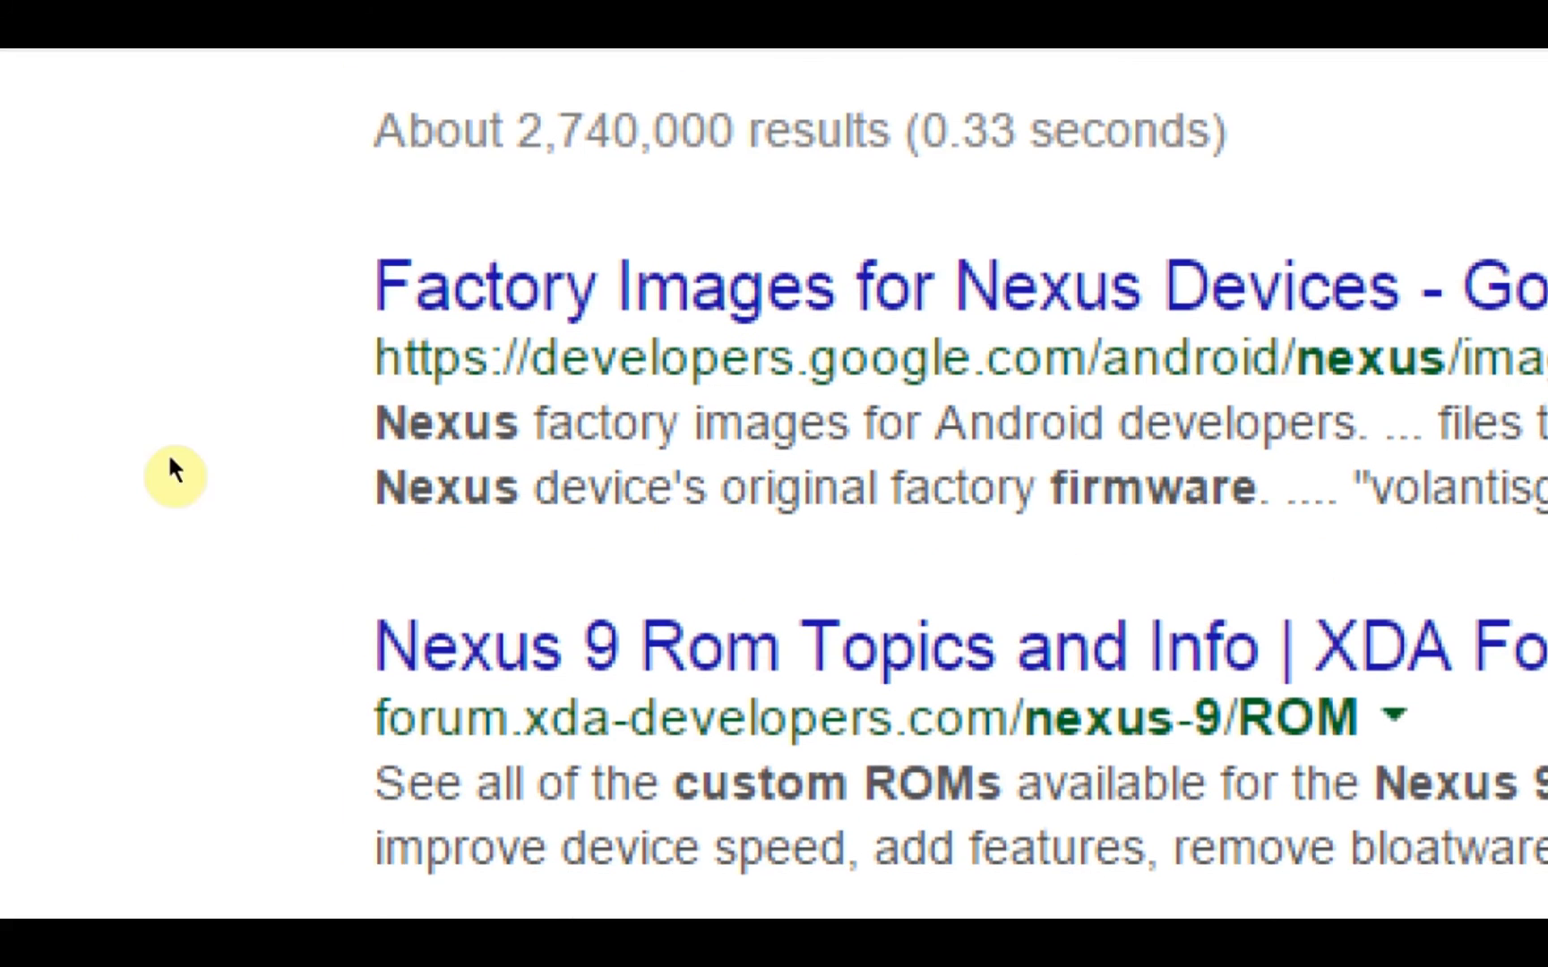
pyautogui.hscroll(3)
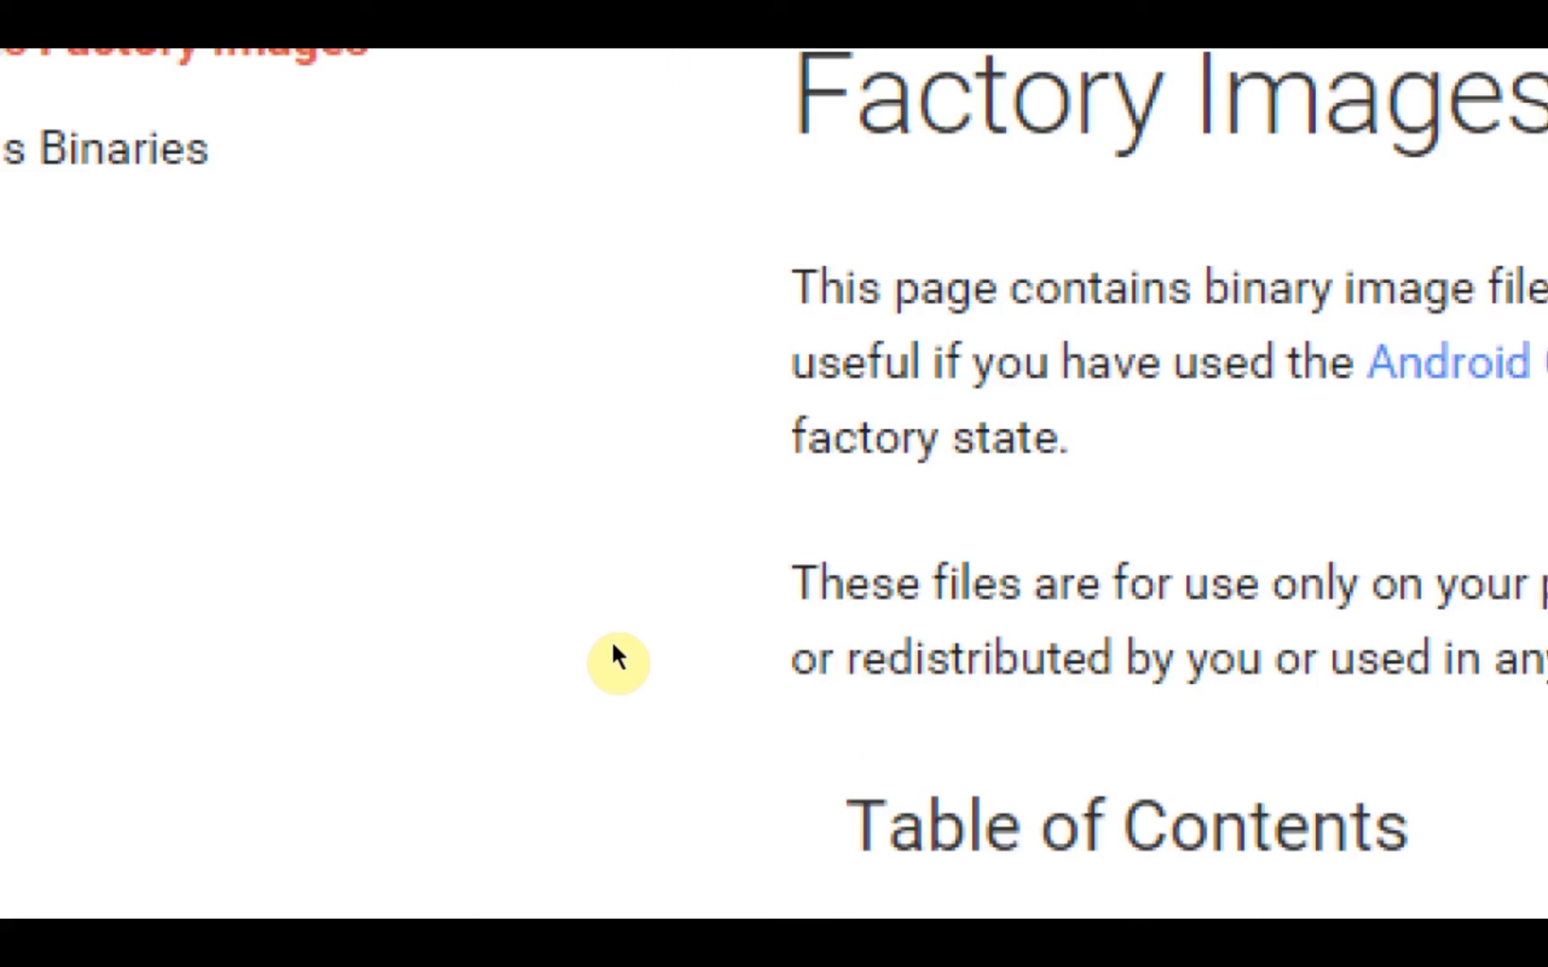
# Scroll past the flashing instructions to the Nexus 6 factory image version table.
pyautogui.scroll(-3)
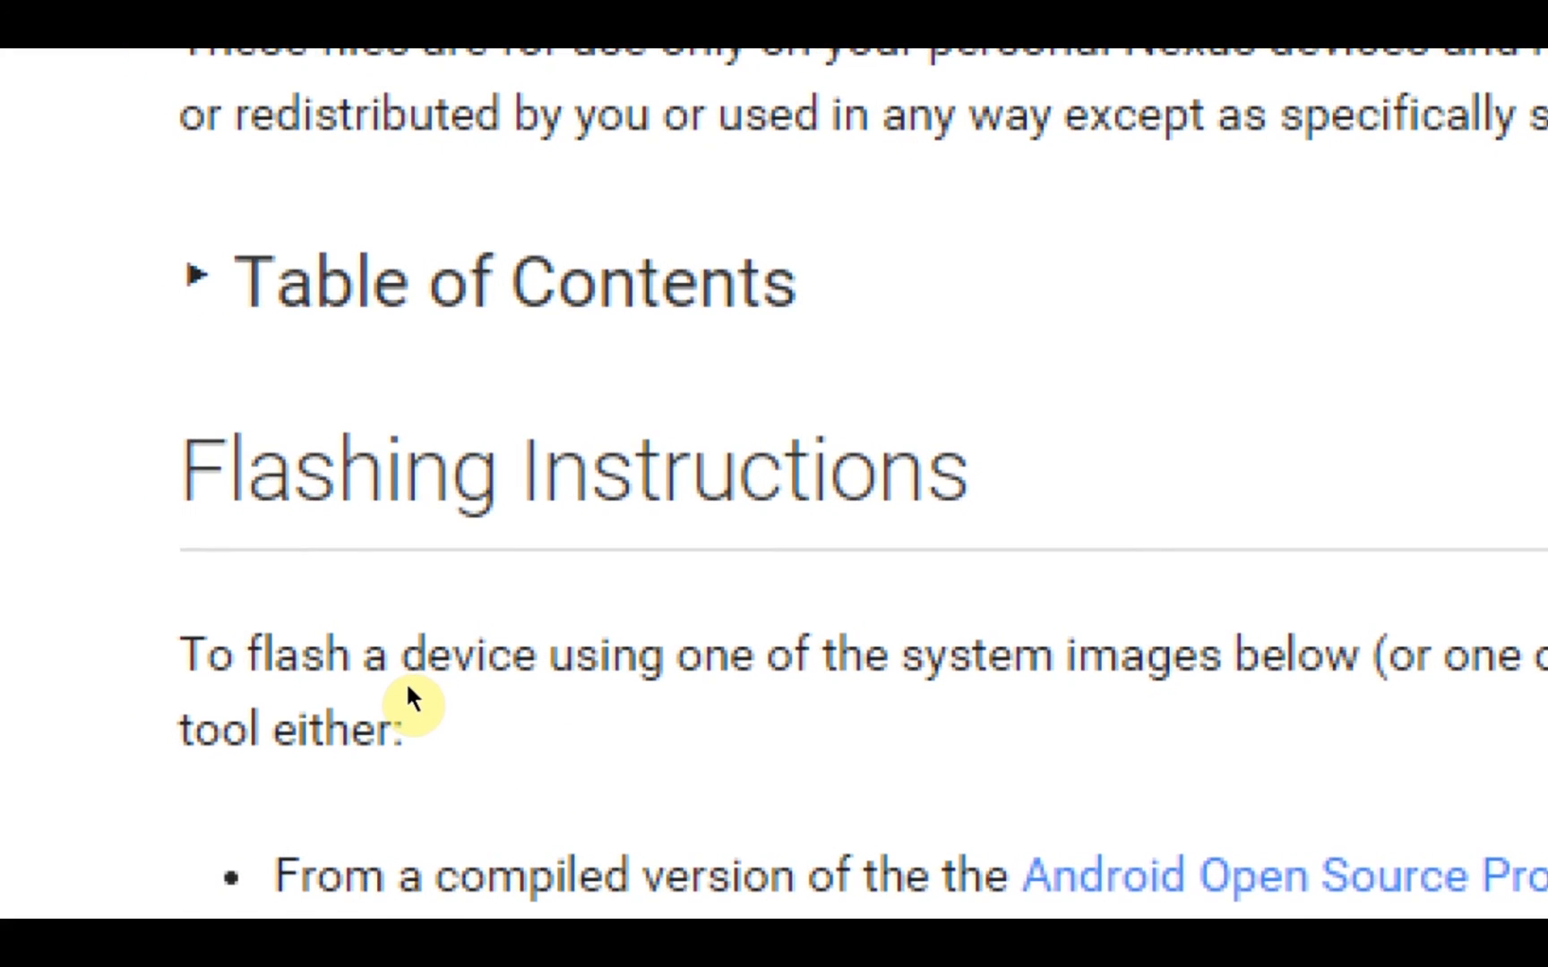
pyautogui.scroll(-3)
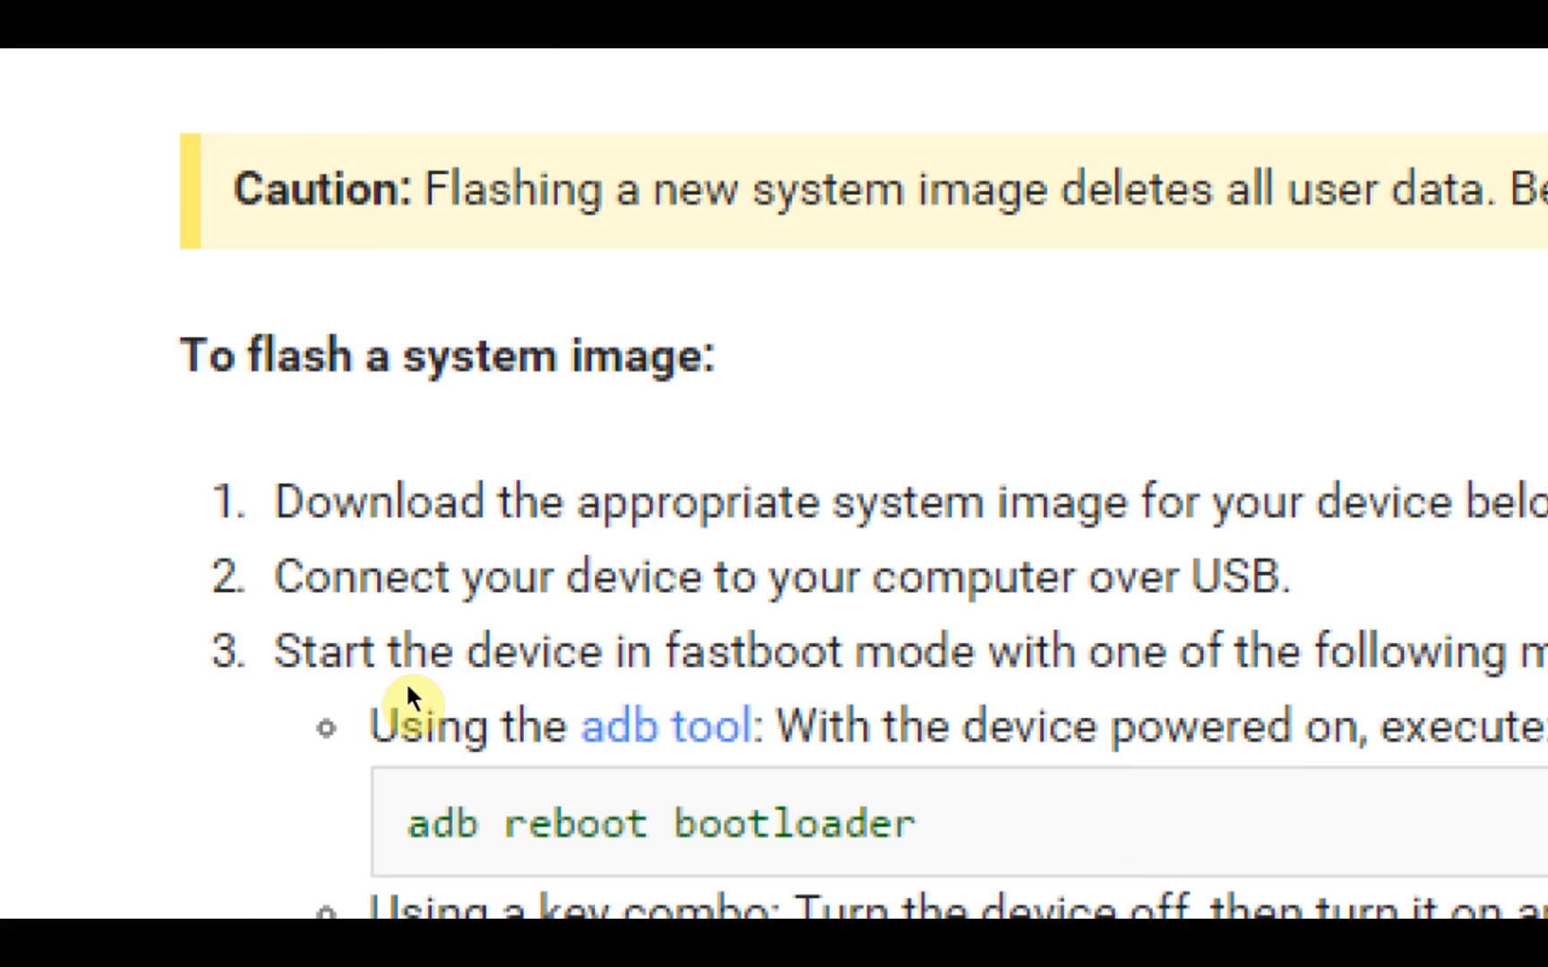
pyautogui.scroll(-3)
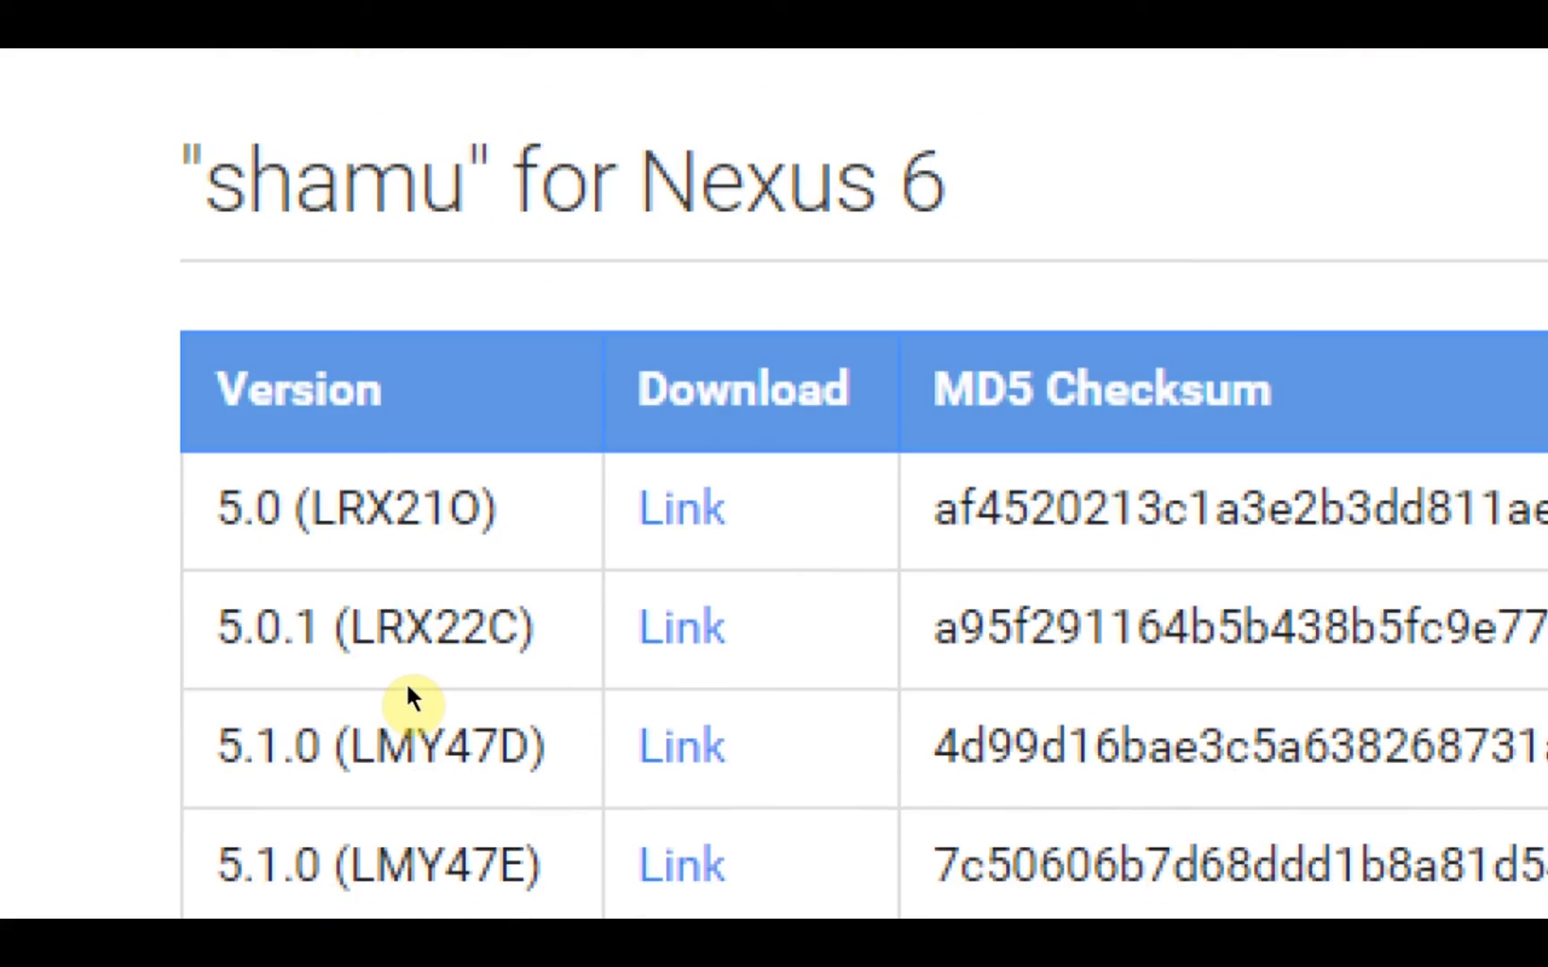
pyautogui.scroll(-3)
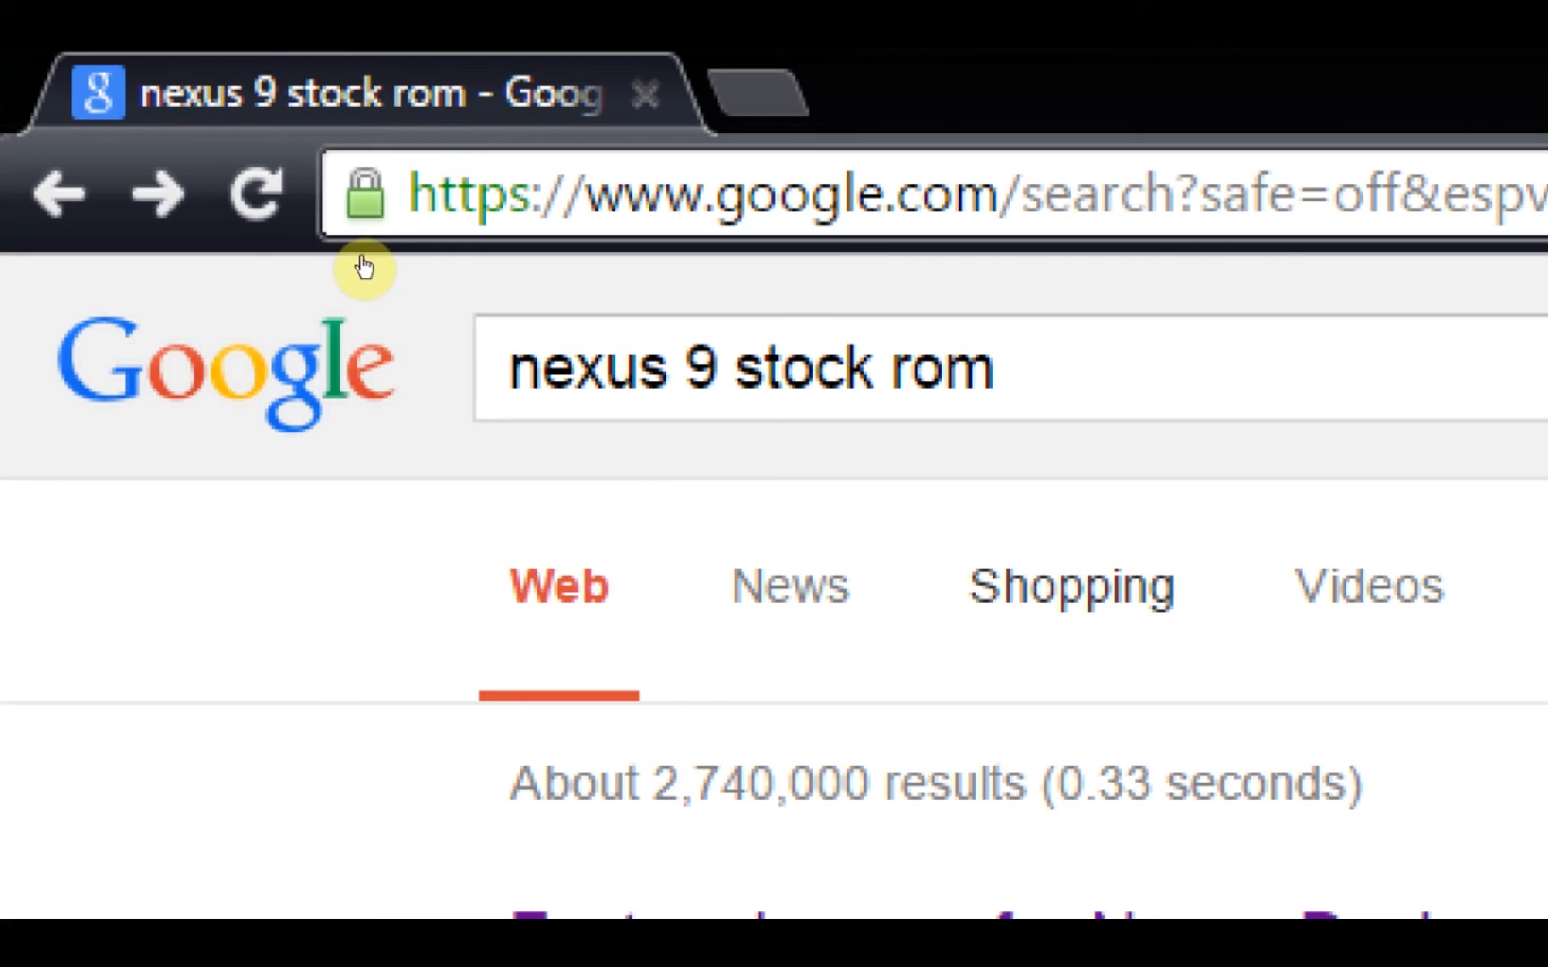
# Select the 'nexus 9 stock rom' query, browse results, then show hidden tray icons.
pyautogui.click(750, 369)
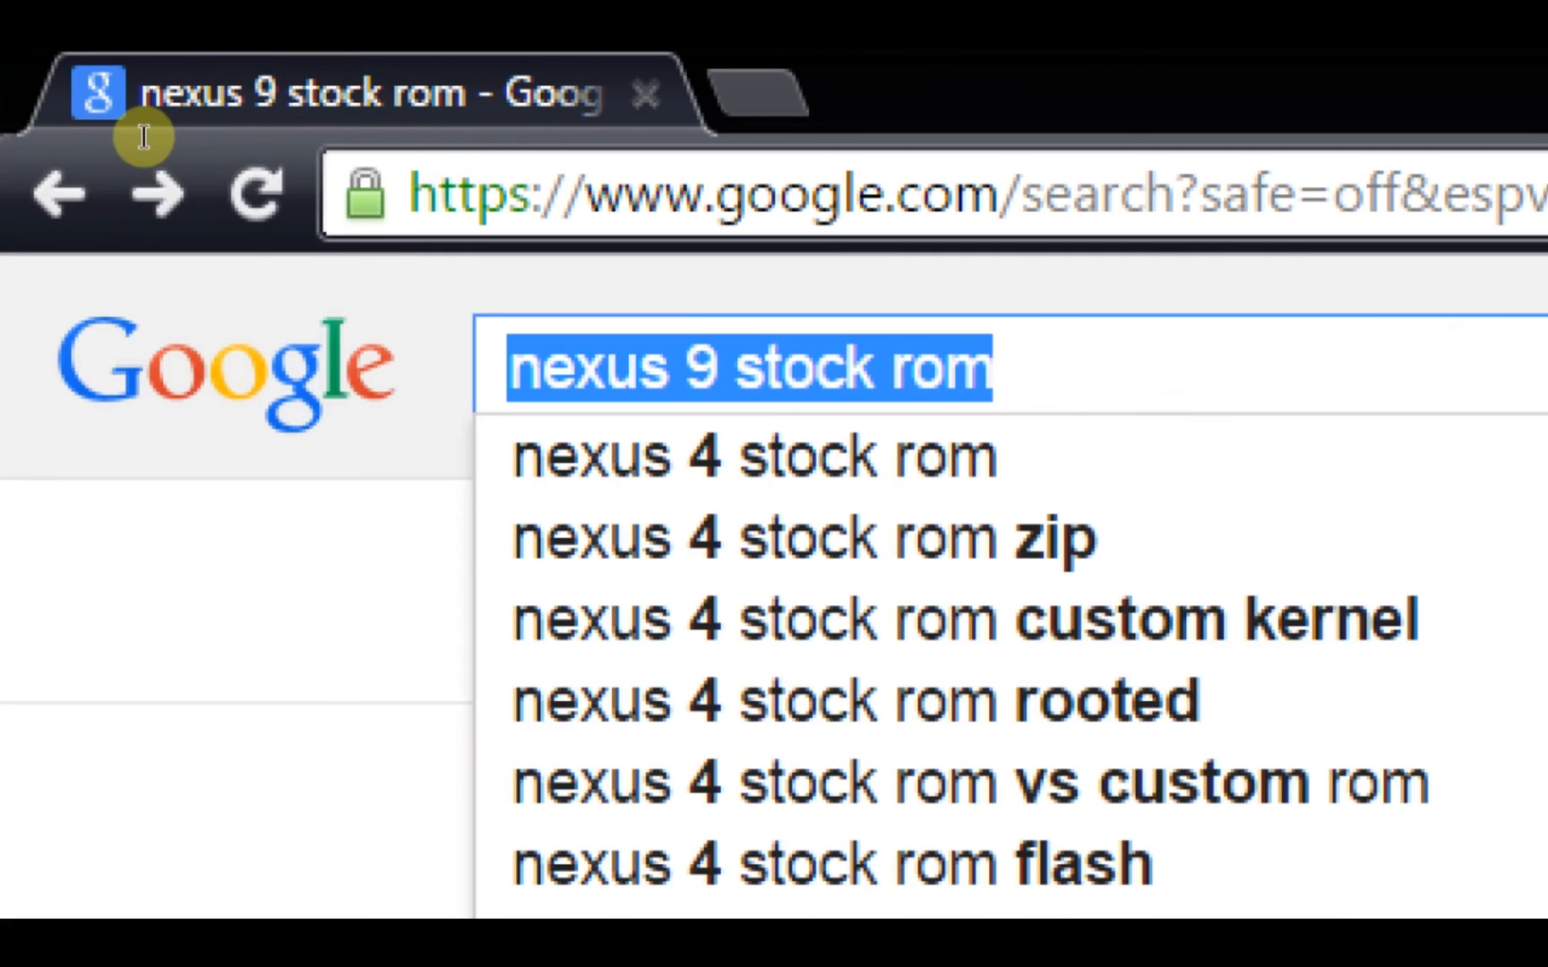
pyautogui.moveTo(148, 147)
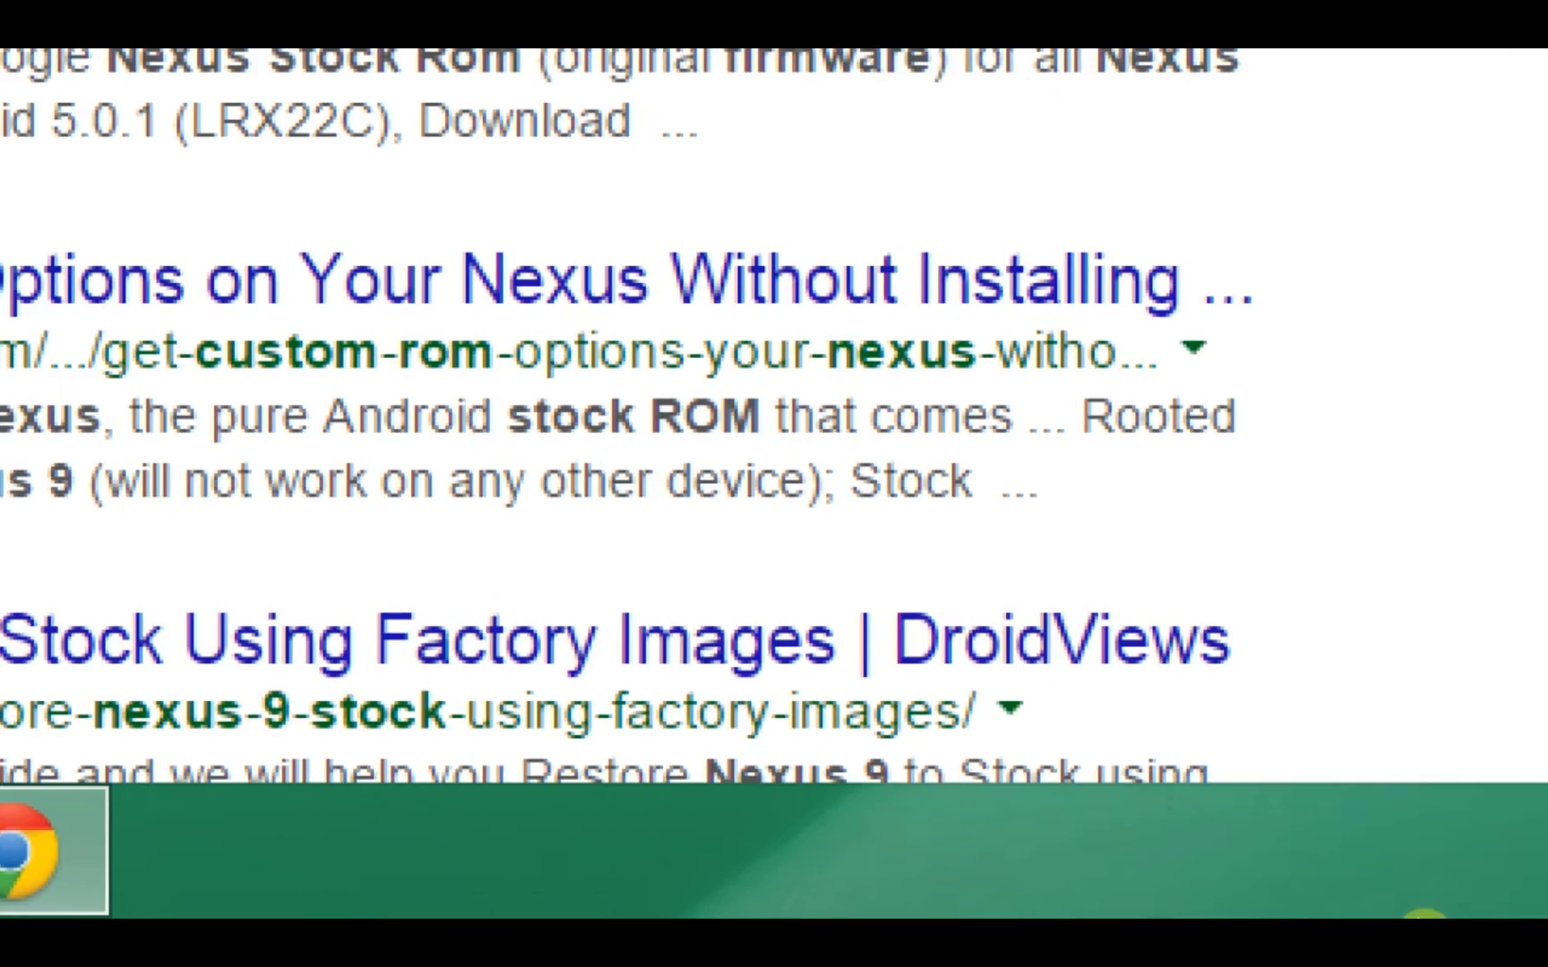
pyautogui.click(1227, 855)
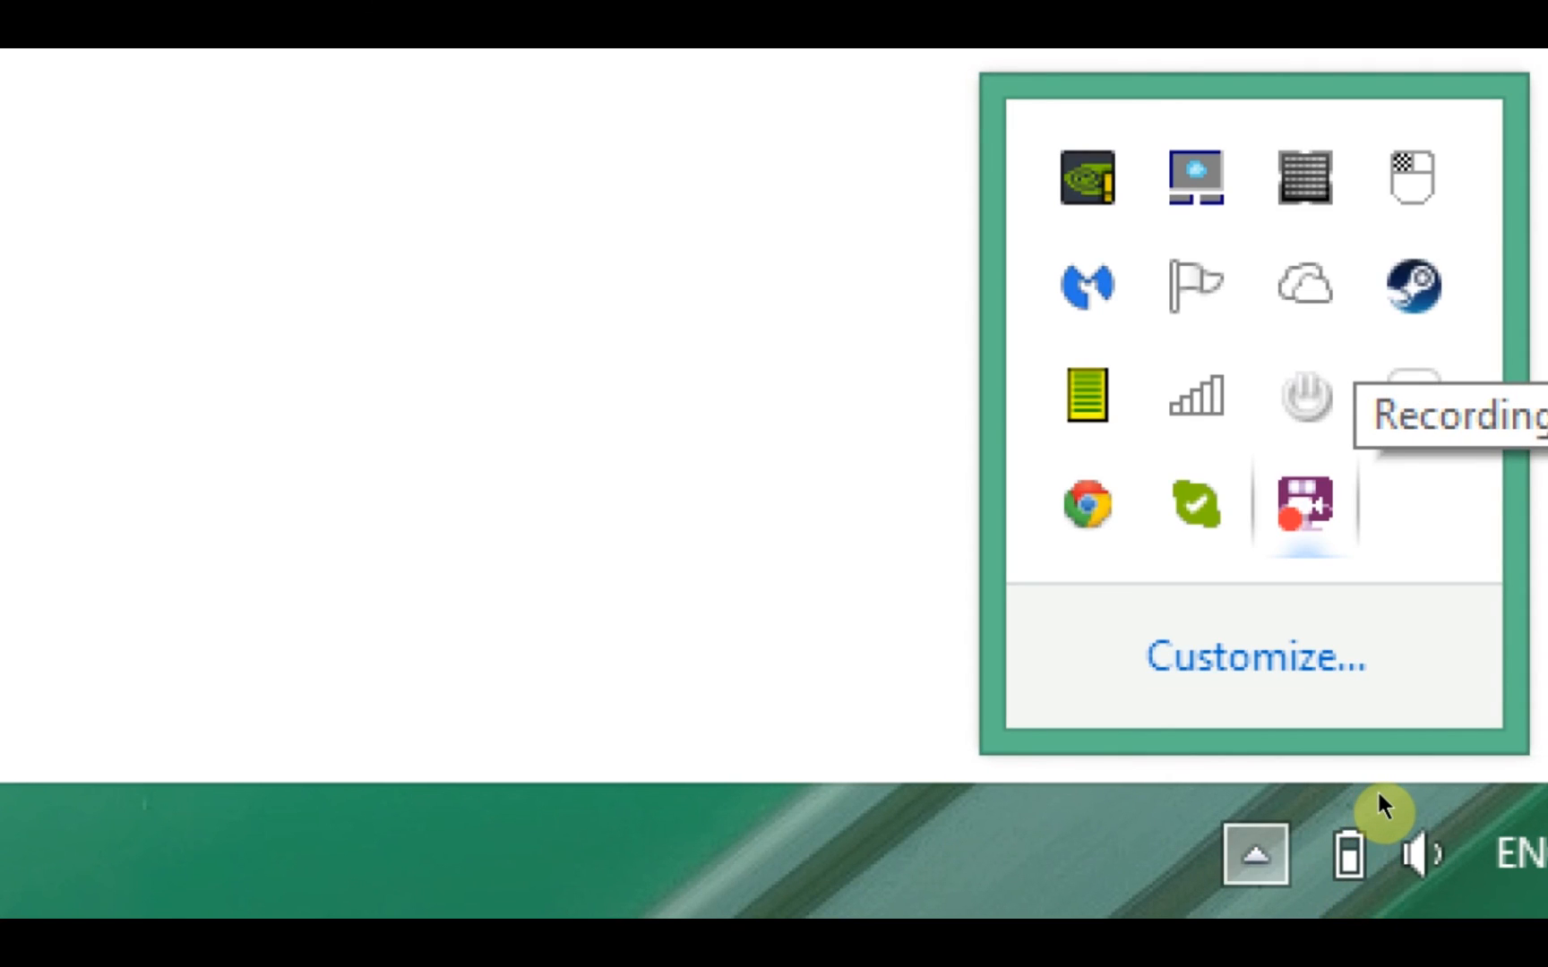
# Open the BB FlashBack Express tray menu showing the Exit option.
pyautogui.rightClick(1303, 505)
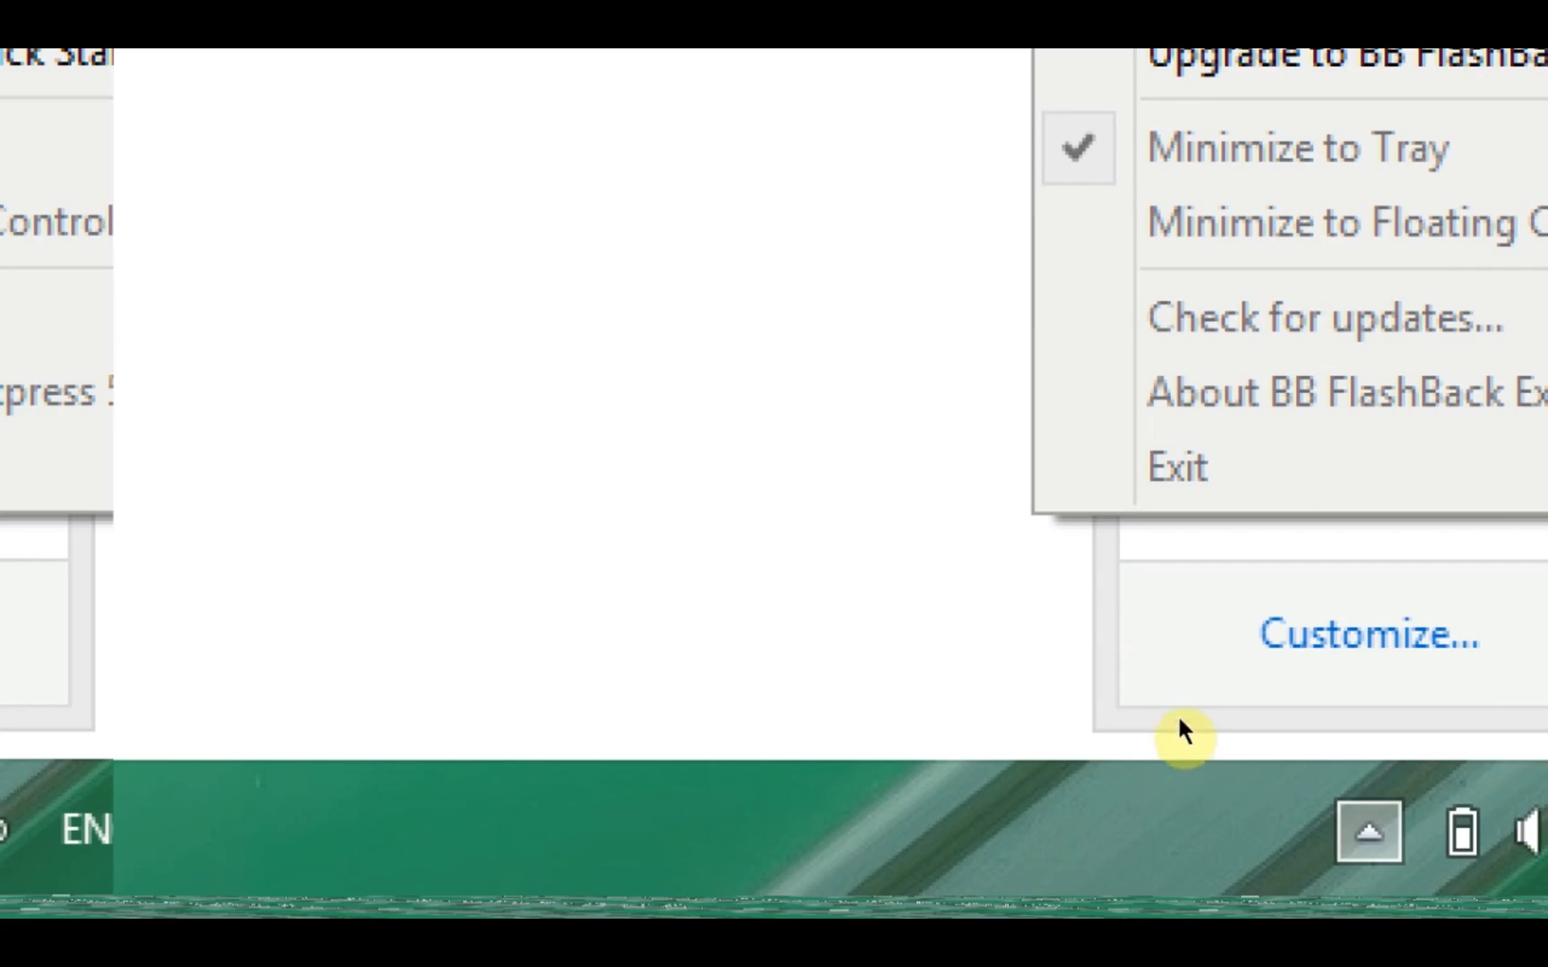